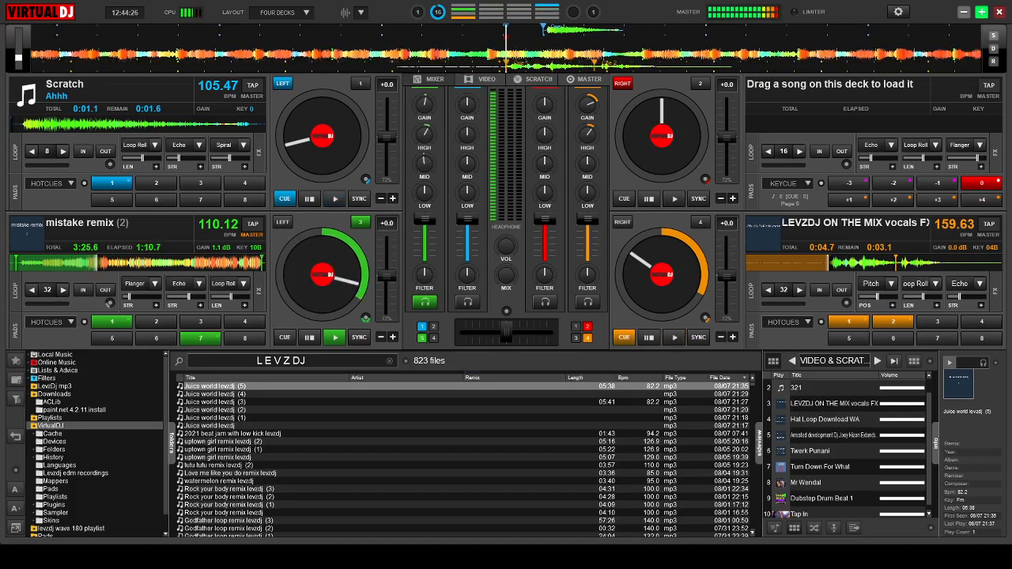
Step: Let 'mistake remix (2)' on deck 3 play past 2:36 while deck 4 stays cued at 0:03.1
click(673, 337)
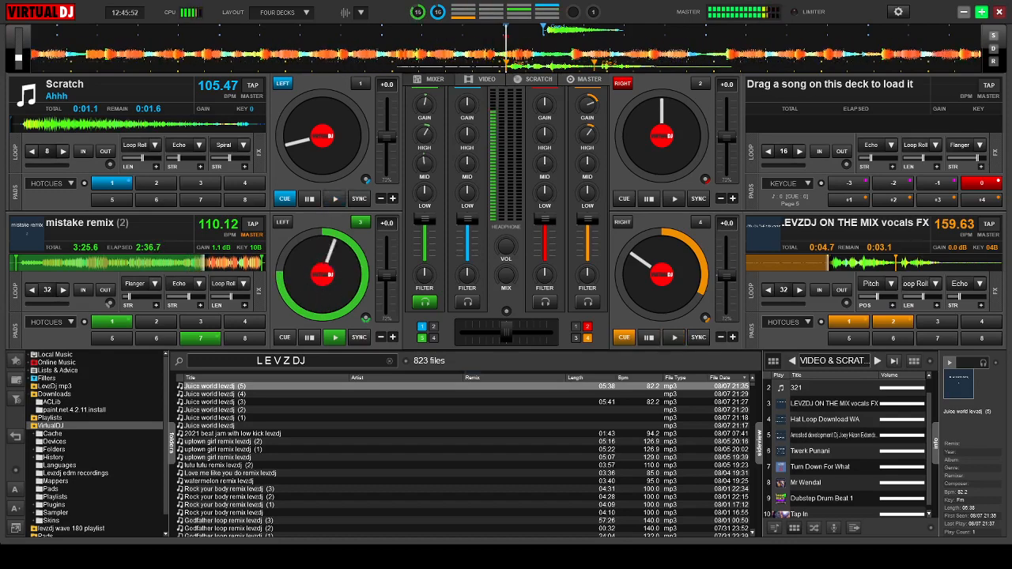
click(674, 338)
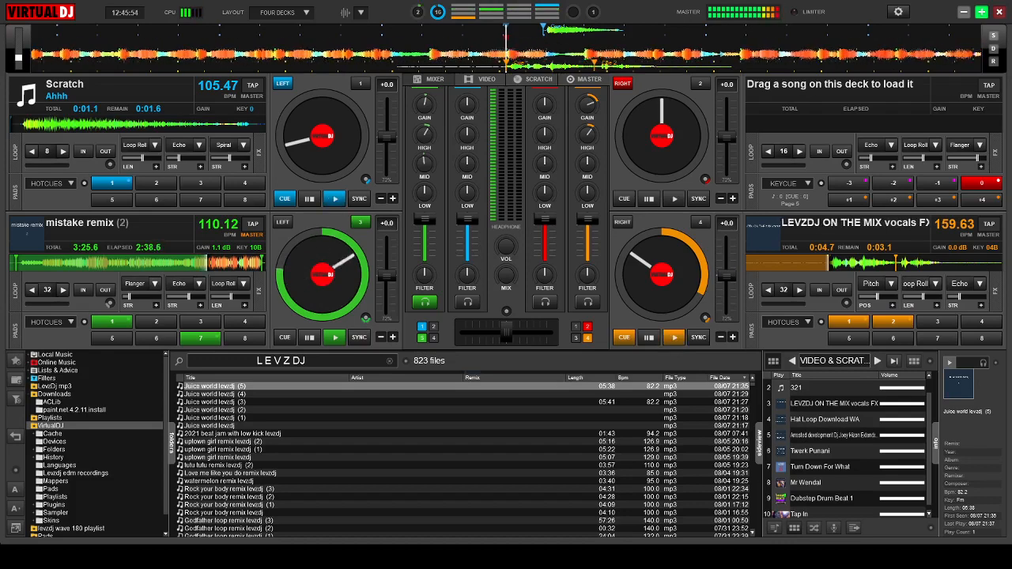